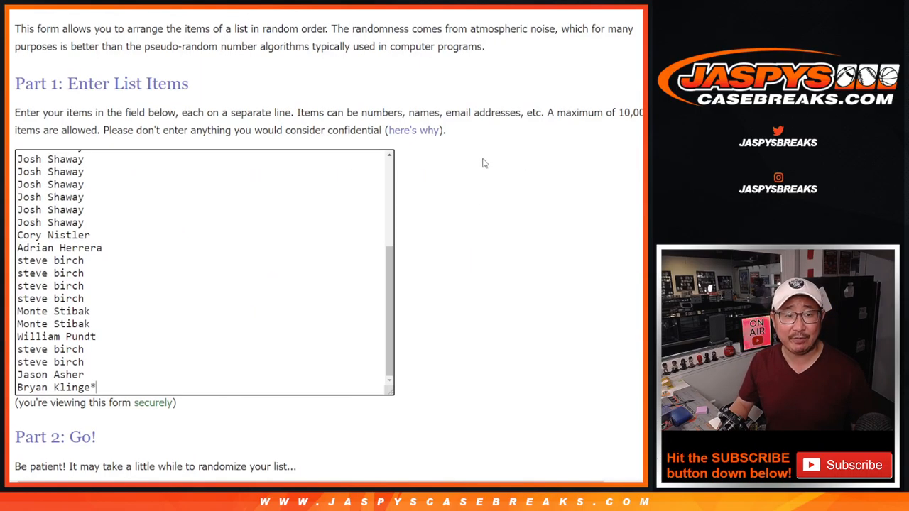
Randomize the 32 entrant names, then reshuffle them once more with Again!
{"action": "scroll", "scroll_direction": "down", "scroll_amount": 3}
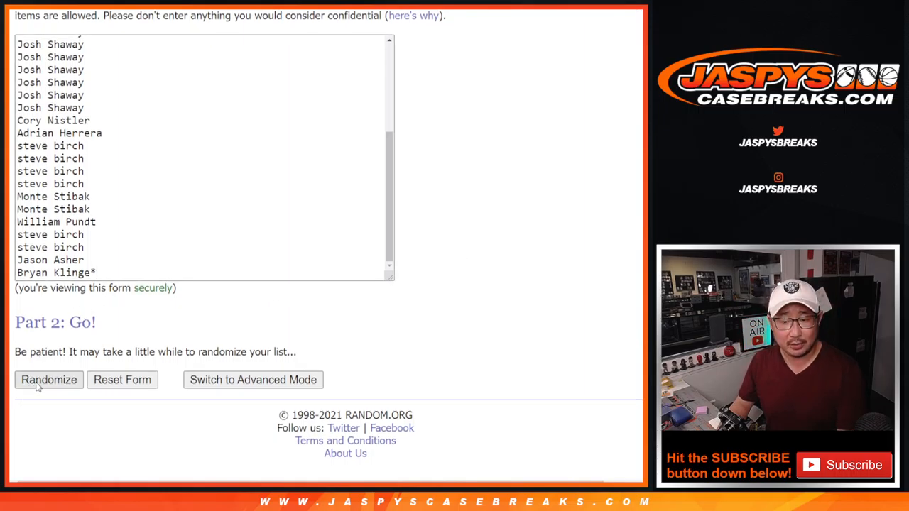
{"action": "left_click", "coordinate": [48, 380]}
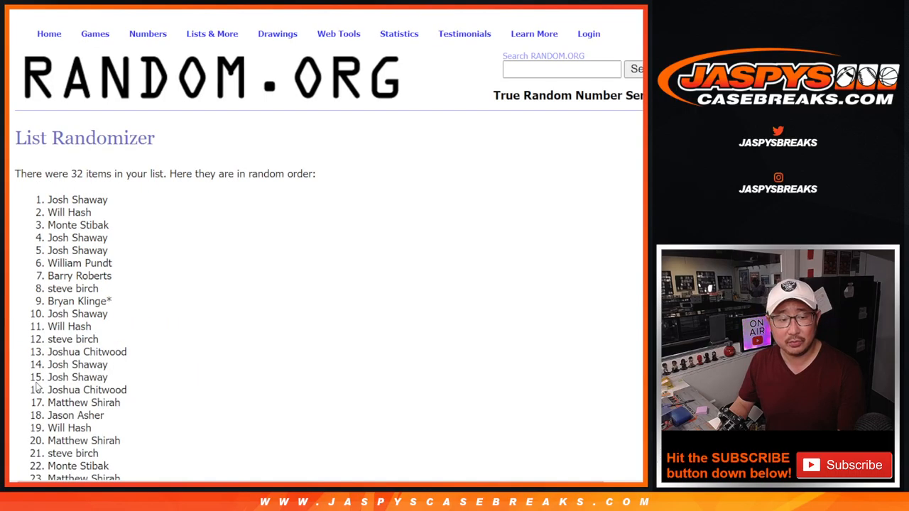
{"action": "scroll", "scroll_direction": "down", "scroll_amount": 3}
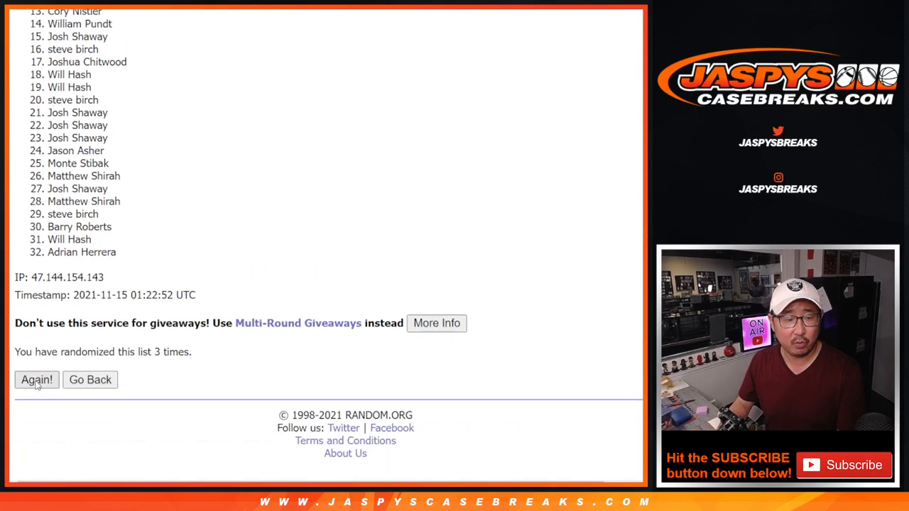
{"action": "left_click", "coordinate": [36, 380]}
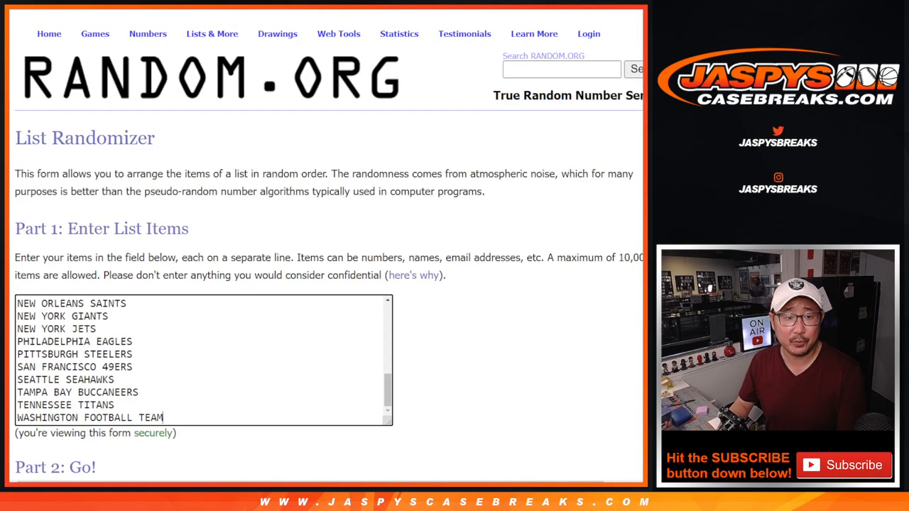
Randomize the 32 NFL team names, then reshuffle the list six more times.
{"action": "scroll", "scroll_direction": "down", "scroll_amount": 3}
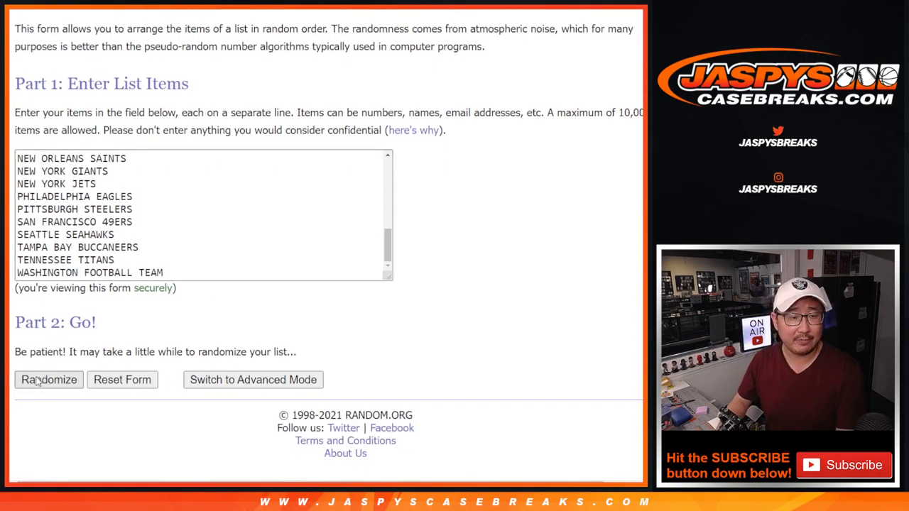
{"action": "left_click", "coordinate": [48, 380]}
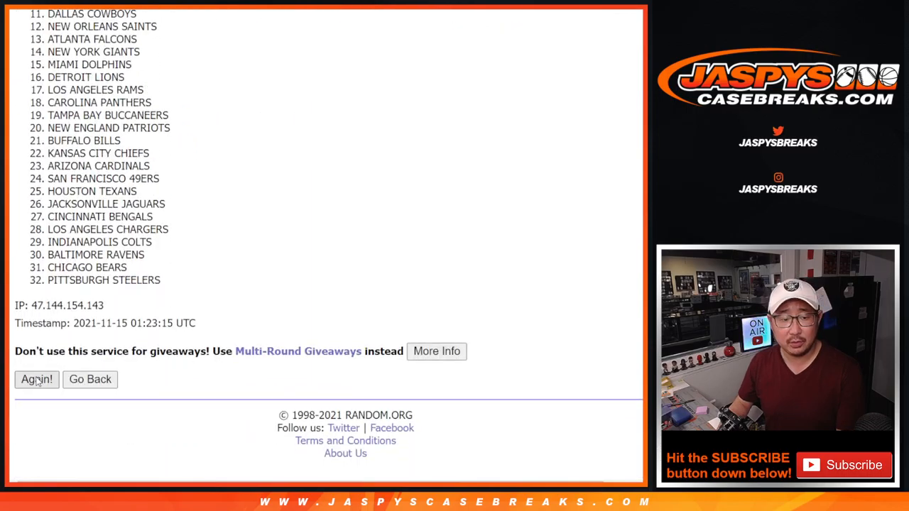
{"action": "left_click", "coordinate": [37, 379]}
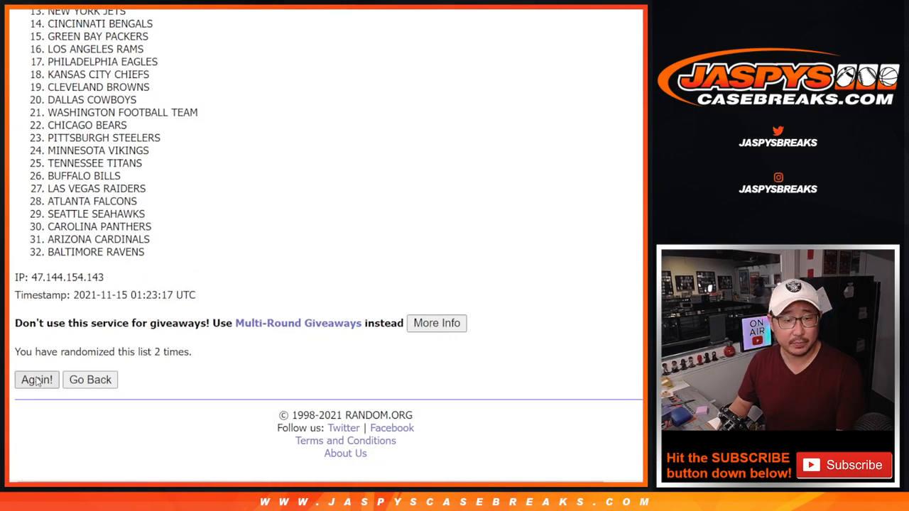
{"action": "left_click", "coordinate": [36, 380]}
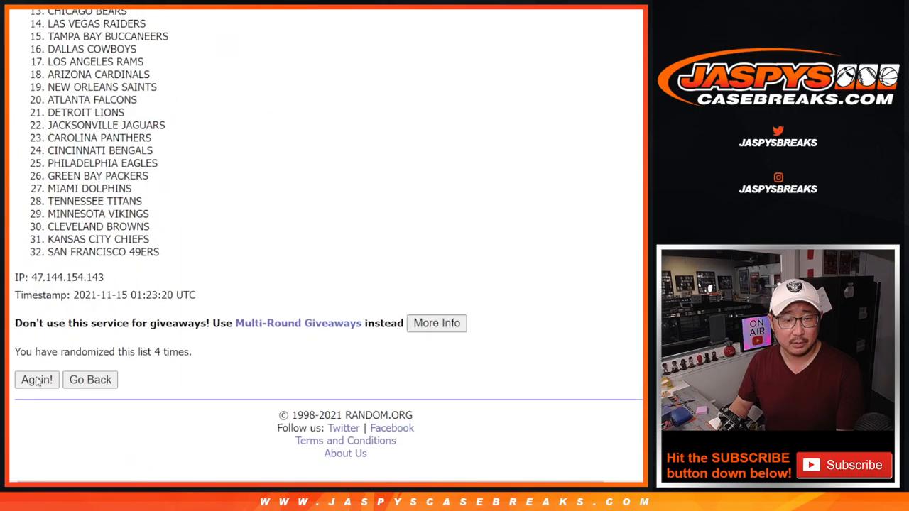
{"action": "left_click", "coordinate": [36, 379]}
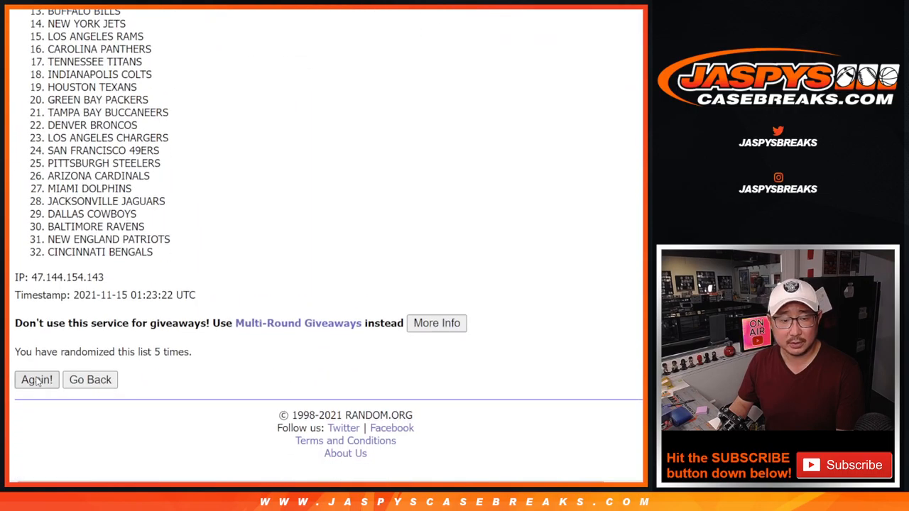
{"action": "left_click", "coordinate": [37, 380]}
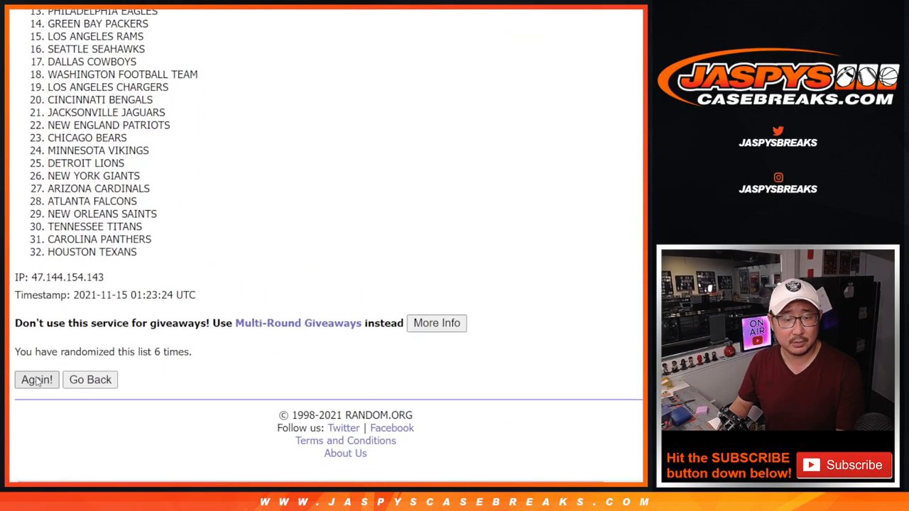
{"action": "left_click", "coordinate": [36, 380]}
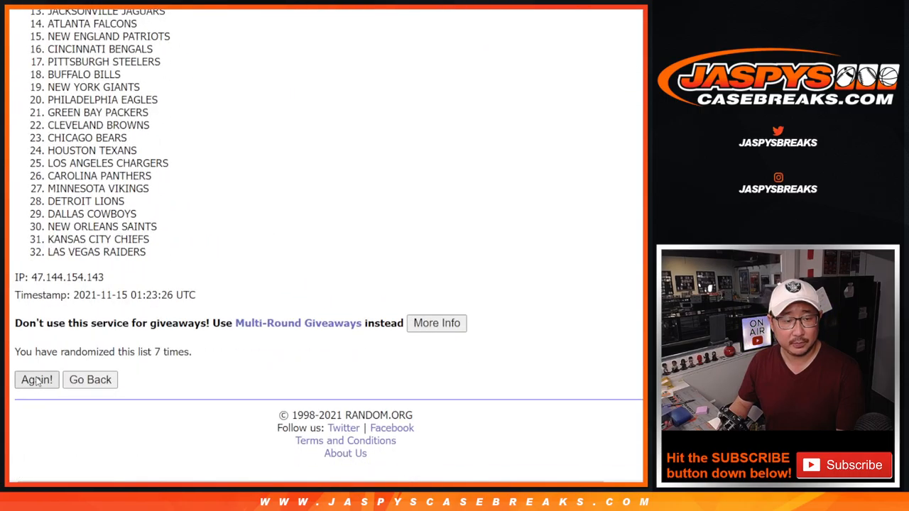
{"action": "left_click", "coordinate": [37, 380]}
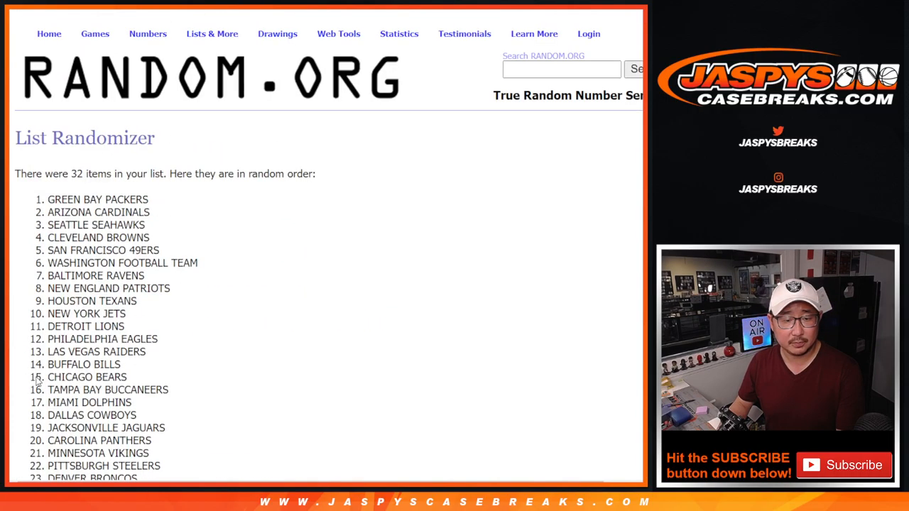
{"action": "scroll", "scroll_direction": "down", "scroll_amount": 3}
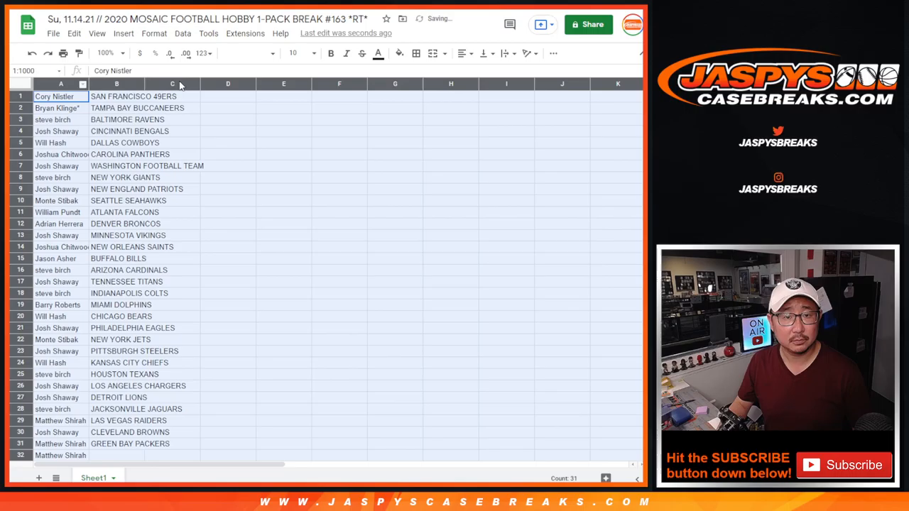
Zoom the sheet to 125% and review the name-and-team pairs.
{"action": "left_click", "coordinate": [297, 53]}
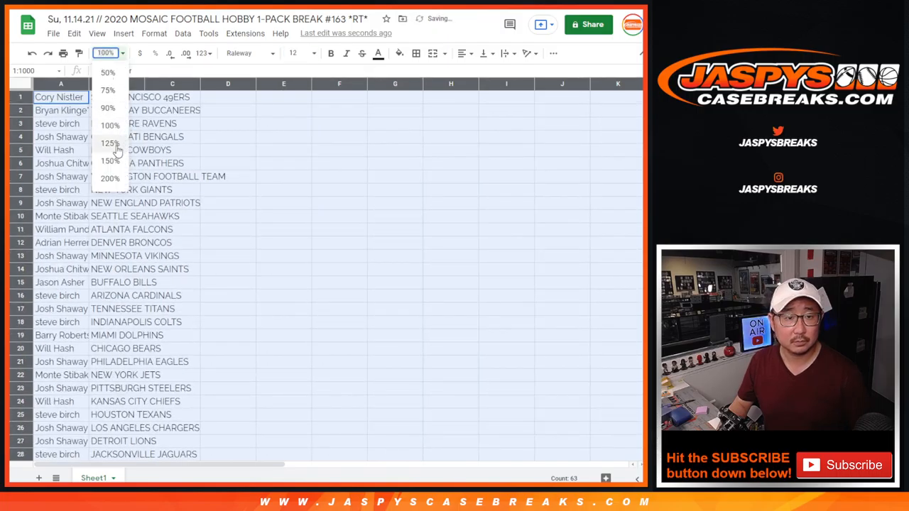
{"action": "left_click", "coordinate": [110, 144]}
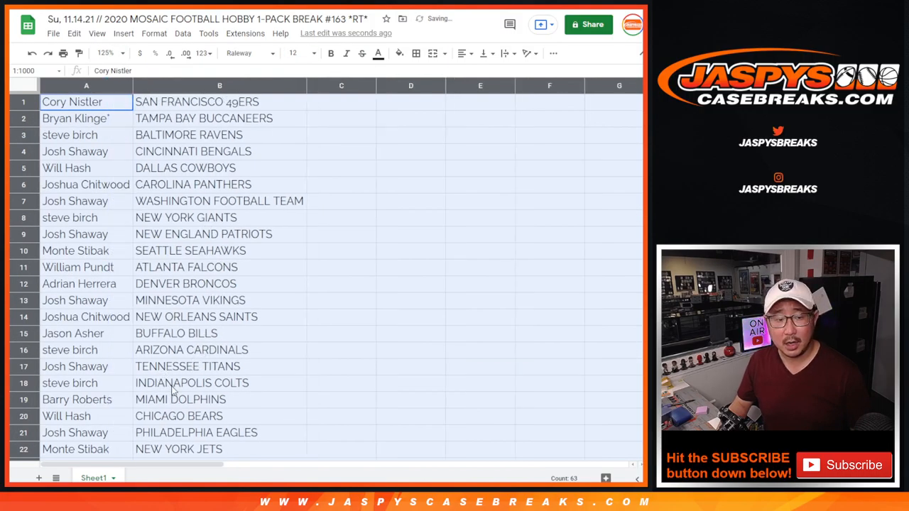
{"action": "left_click_drag", "start_coordinate": [72, 102], "coordinate": [220, 349]}
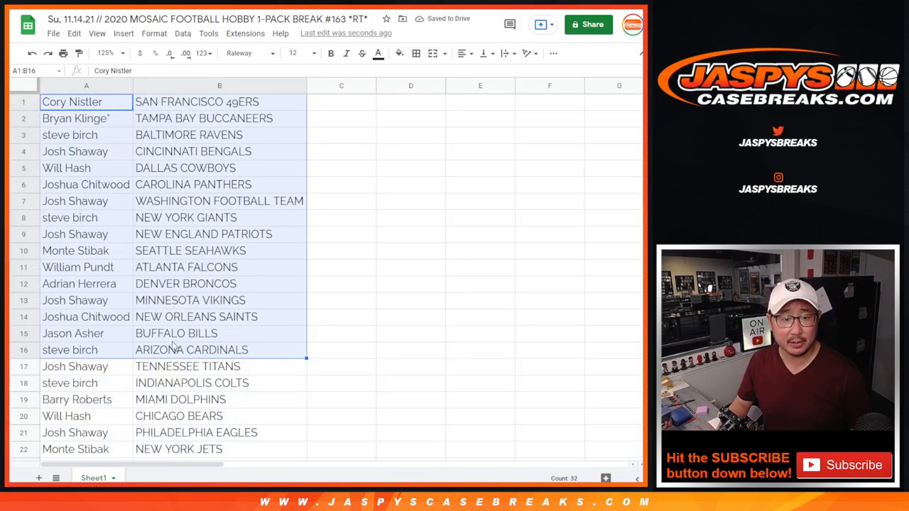
{"action": "scroll", "scroll_direction": "down", "scroll_amount": 3}
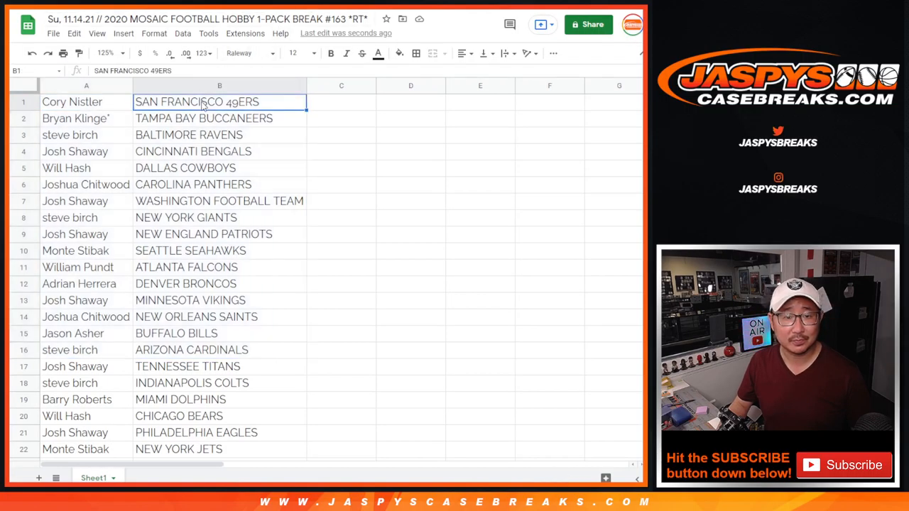
{"action": "left_click", "coordinate": [86, 86]}
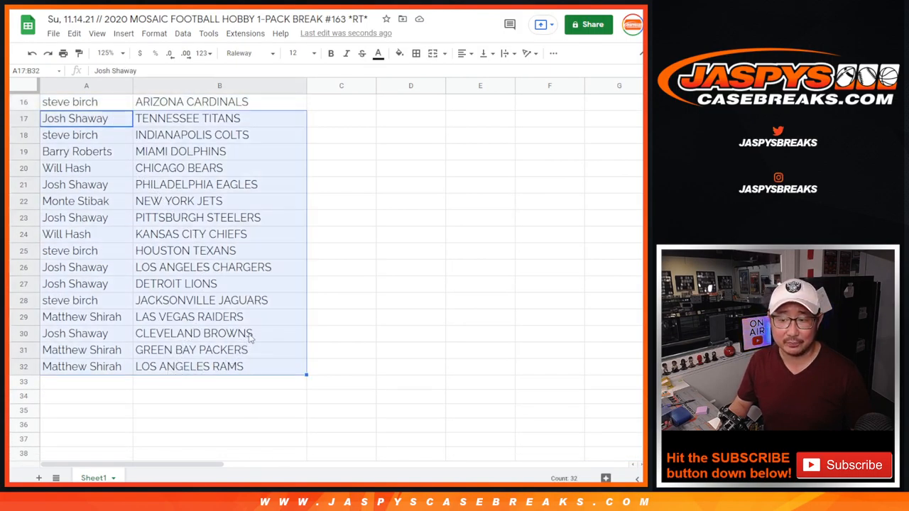
Zoom out to 88% and sort the sheet A to Z by team column B.
{"action": "scroll", "scroll_direction": "up", "scroll_amount": 3}
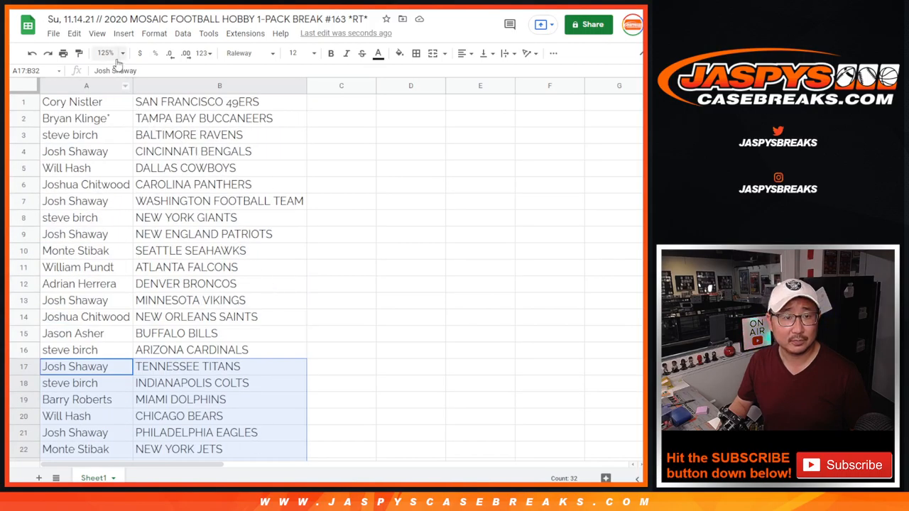
{"action": "left_click", "coordinate": [110, 53]}
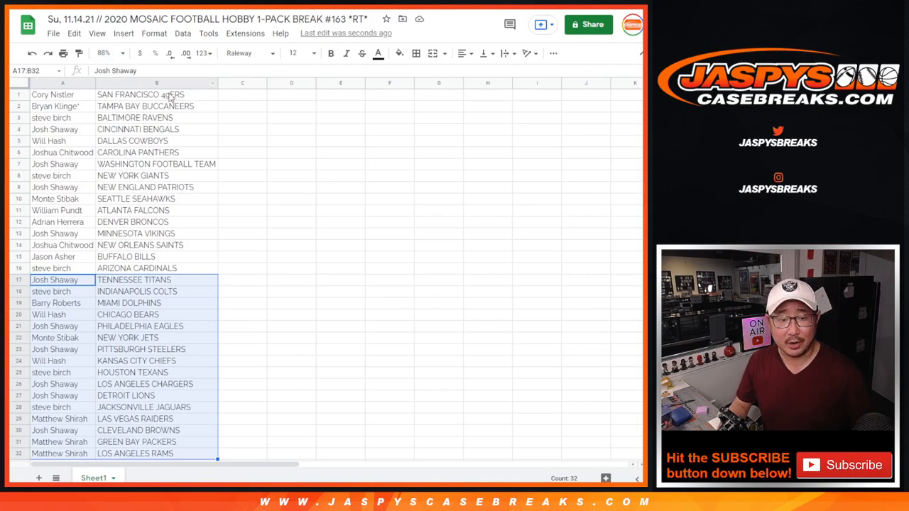
{"action": "right_click", "coordinate": [159, 83]}
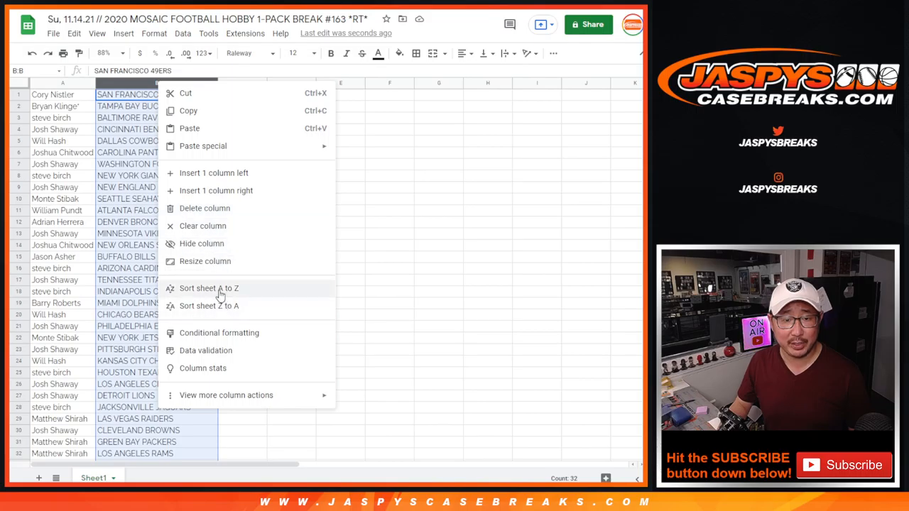
{"action": "left_click", "coordinate": [208, 288]}
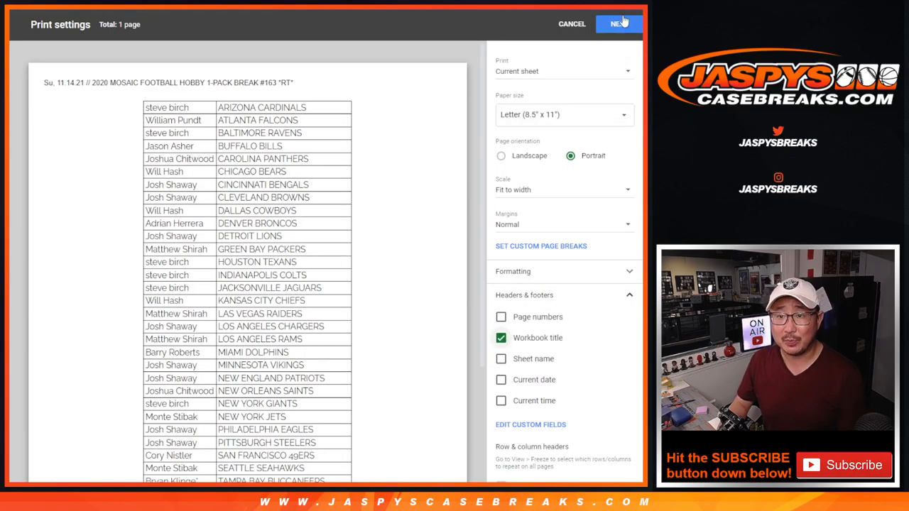
Confirm print settings with Fit to width and Workbook title, and continue to print.
{"action": "left_click", "coordinate": [572, 22]}
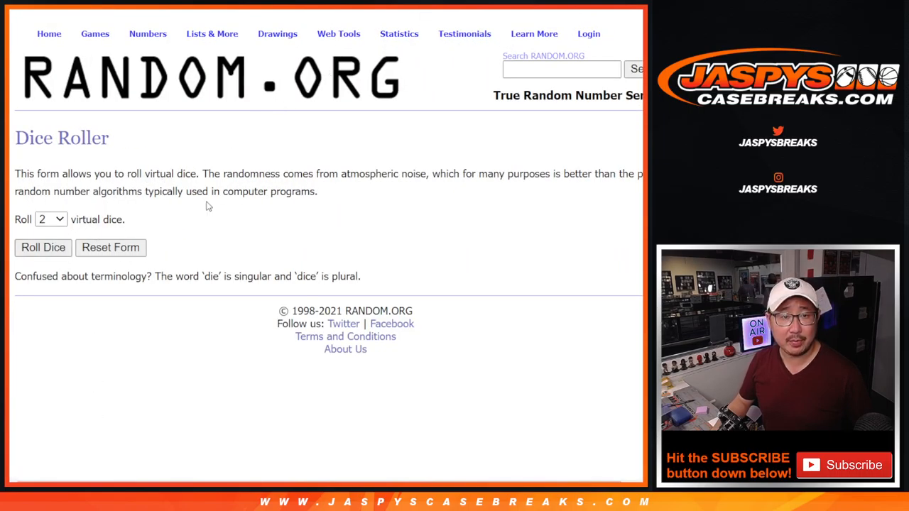
Go back from the Dice Roller to the List Randomizer holding the entrant names.
{"action": "left_click", "coordinate": [43, 247]}
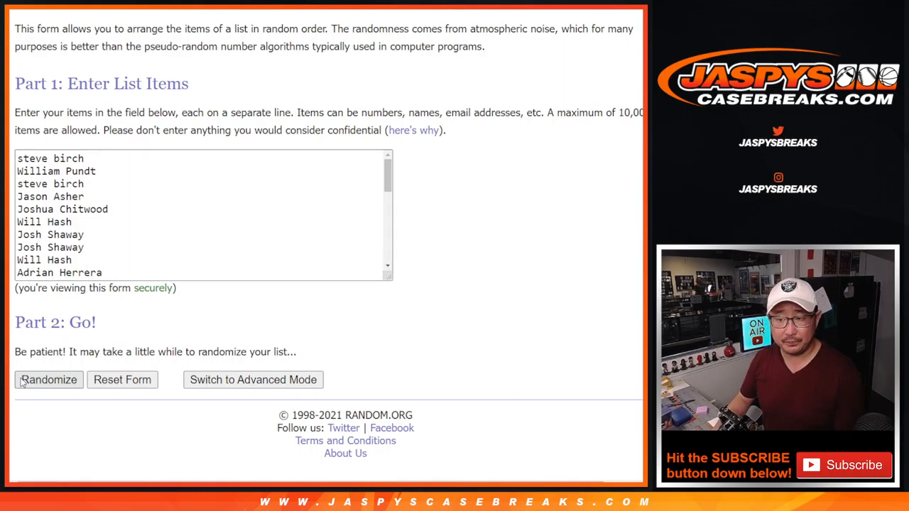
Randomize the entrant names and reshuffle with Again! until eight shuffles are shown.
{"action": "left_click", "coordinate": [48, 380]}
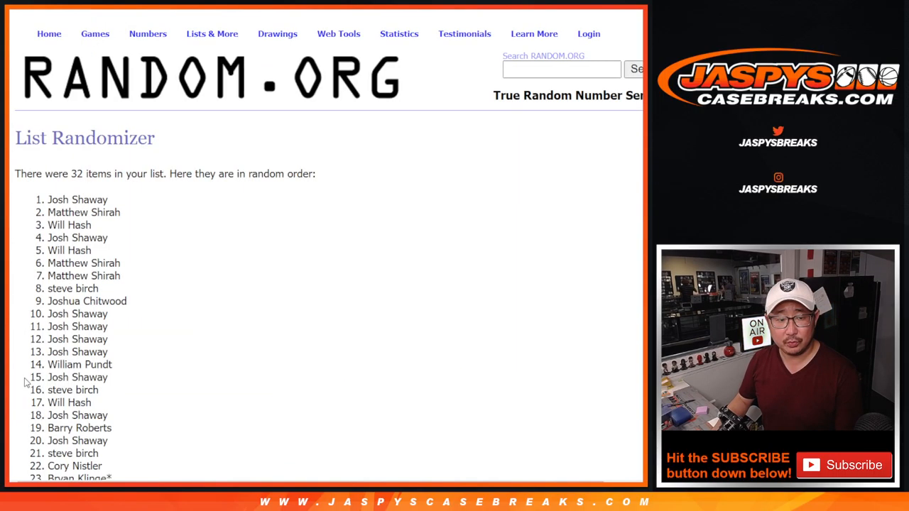
{"action": "scroll", "scroll_direction": "down", "scroll_amount": 3}
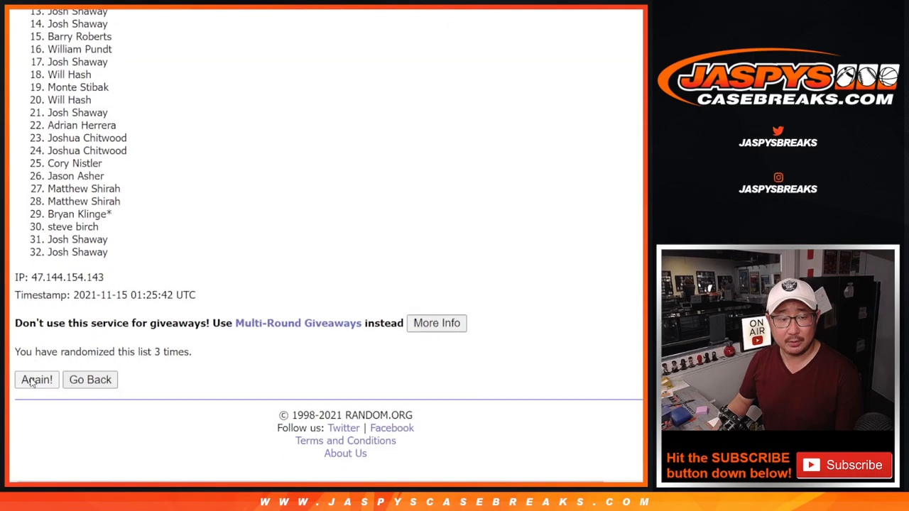
{"action": "left_click", "coordinate": [36, 380]}
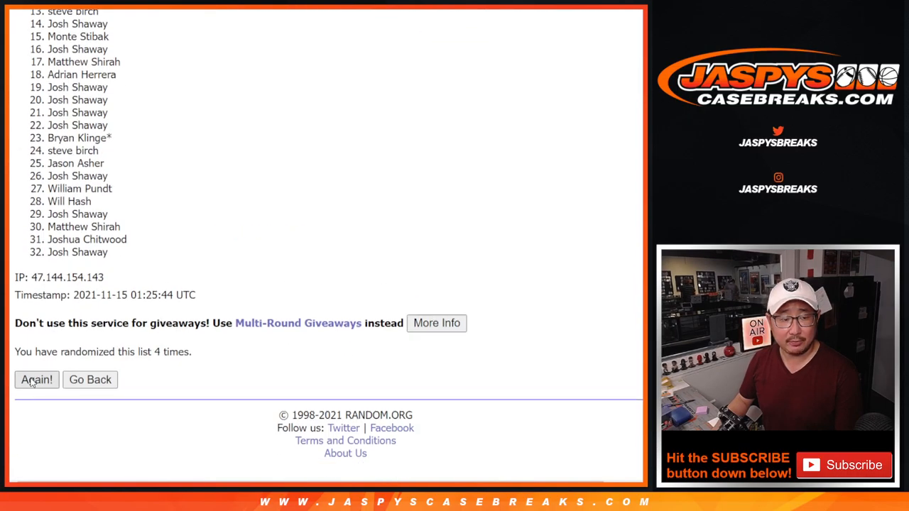
{"action": "left_click", "coordinate": [36, 380]}
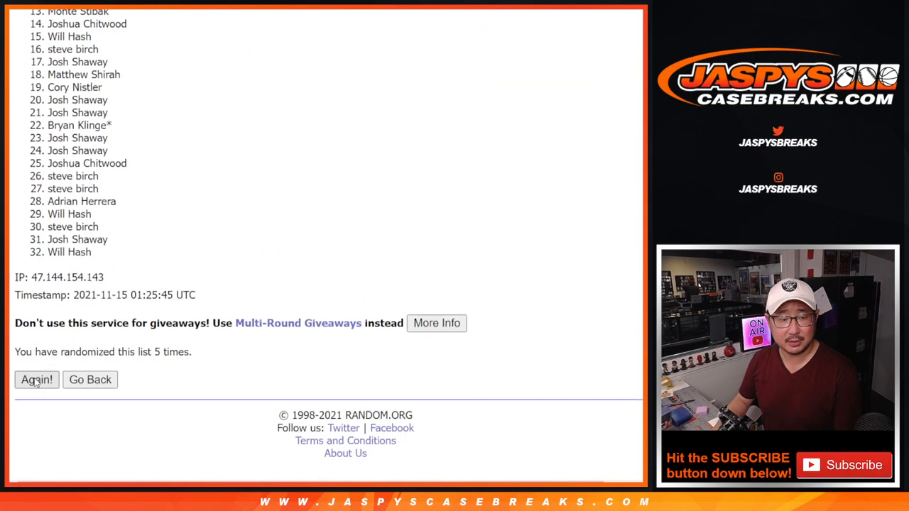
{"action": "left_click", "coordinate": [37, 380]}
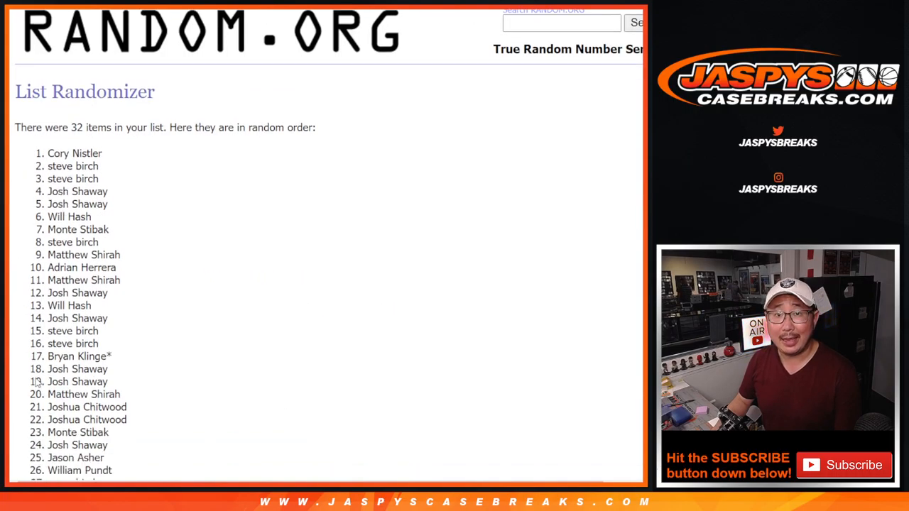
{"action": "scroll", "scroll_direction": "down", "scroll_amount": 3}
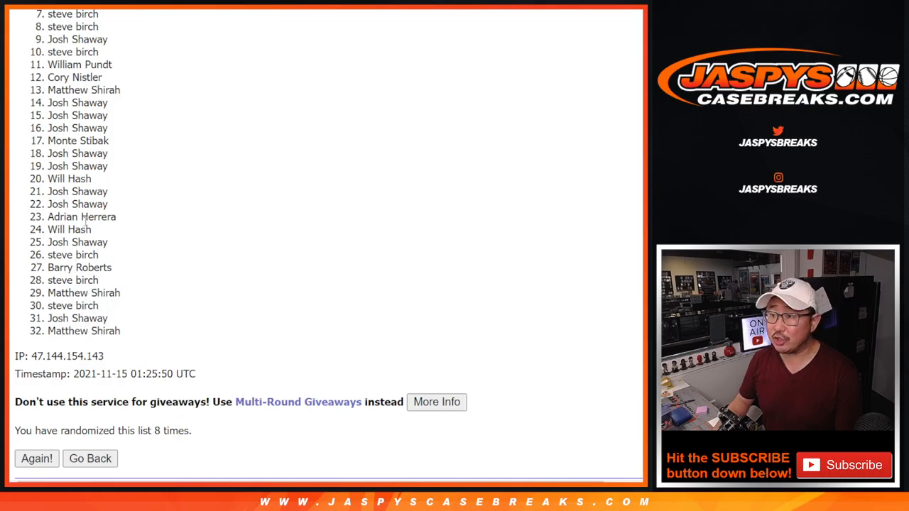
{"action": "mouse_move", "coordinate": [429, 197]}
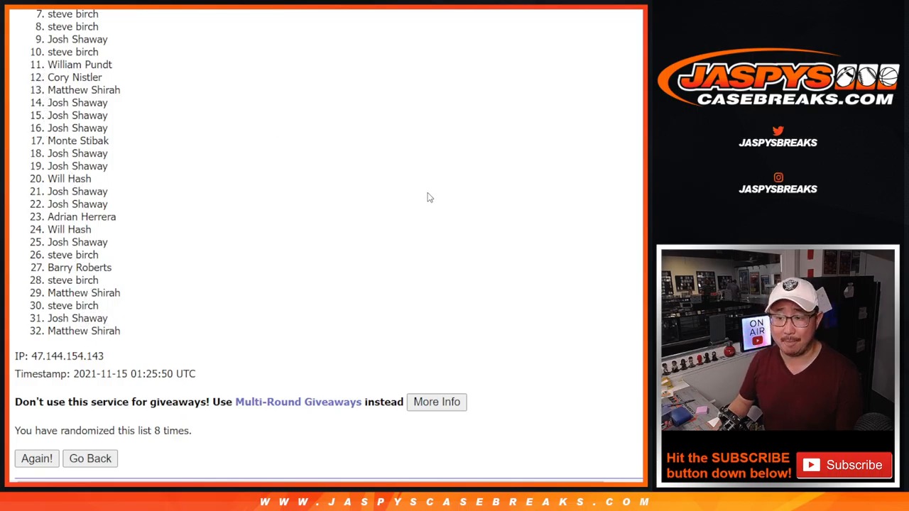